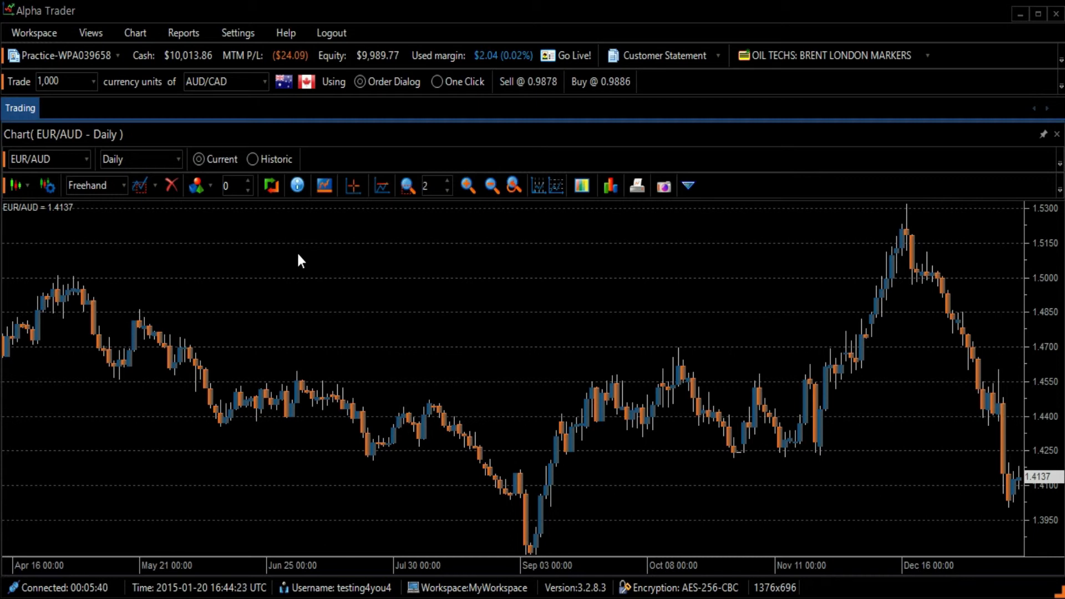
- Open the Indicators panel next to the EUR/AUD daily chart
left_click(46, 184)
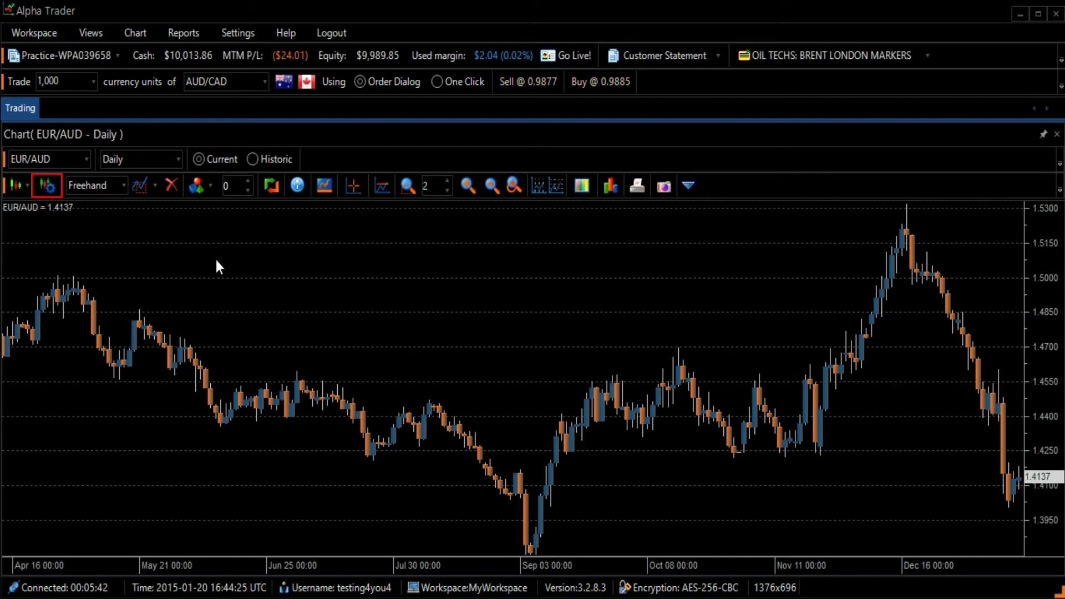
left_click(46, 185)
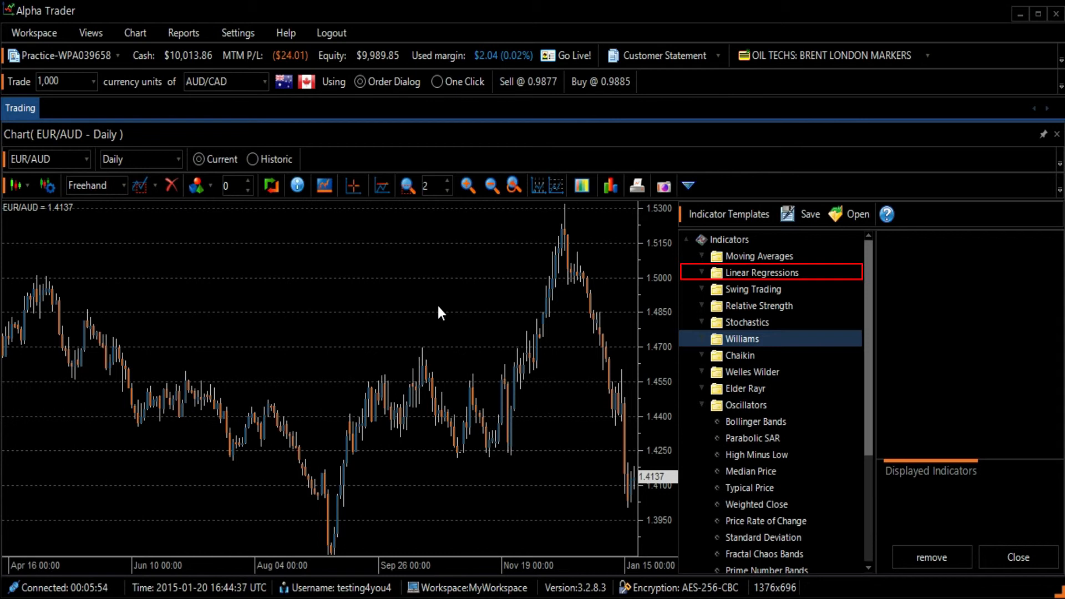
- Expand the Linear Regressions group and point at Linear Regression R Squared
left_click(761, 272)
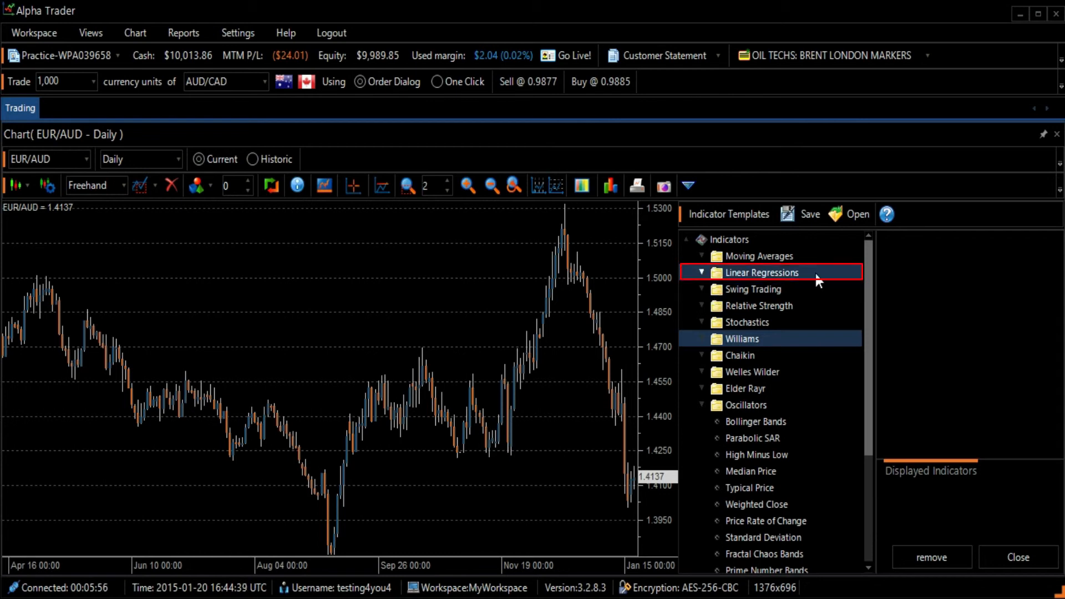
left_click(762, 273)
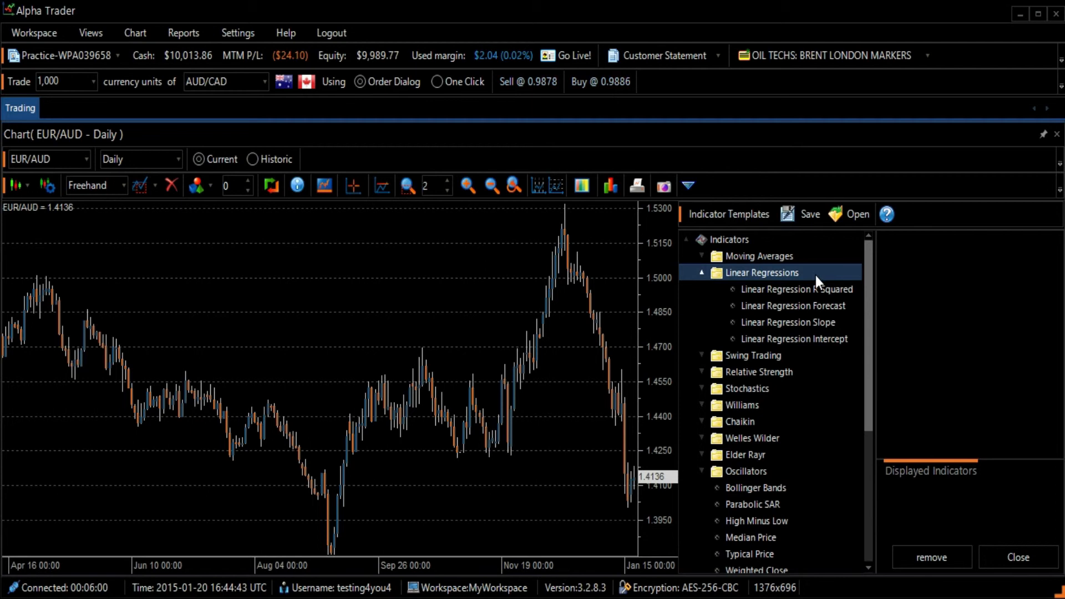
left_click(797, 289)
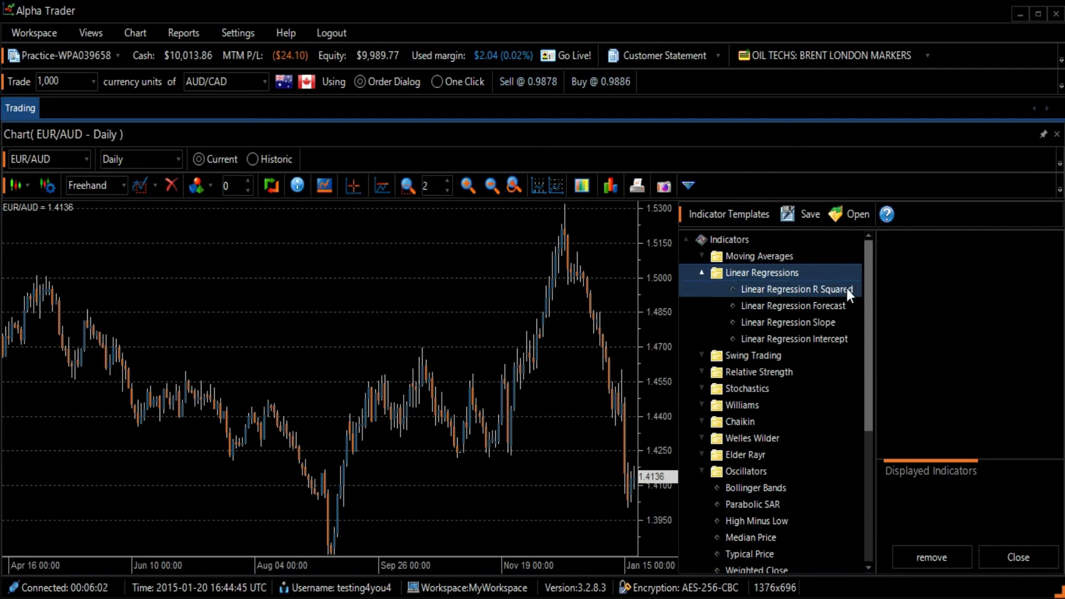
- Select Linear Regression R Squared to show its 9-period, magenta settings
left_click(796, 289)
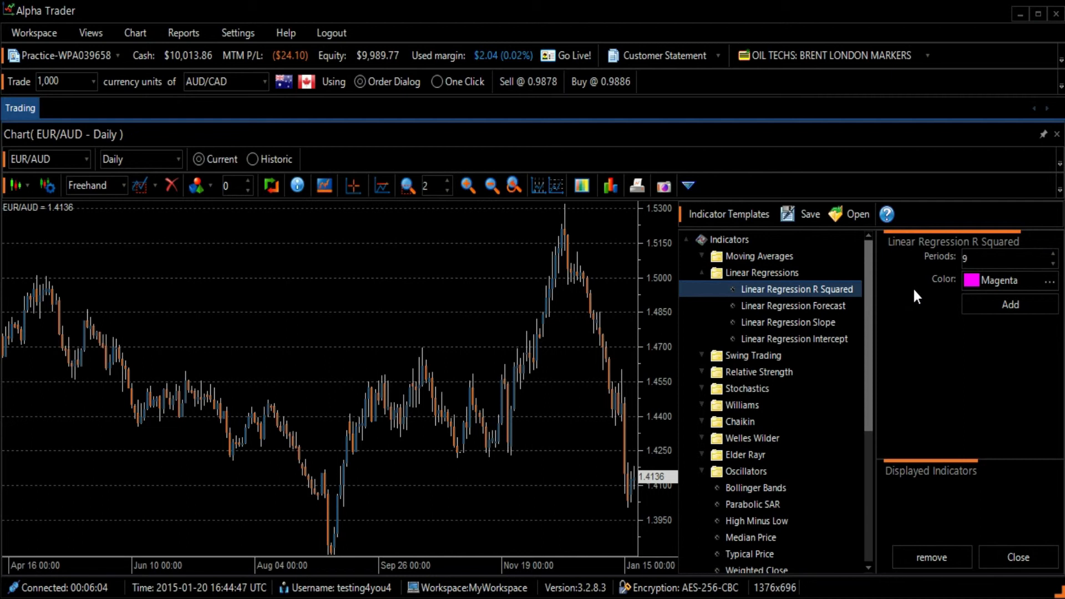
mouse_move(914, 299)
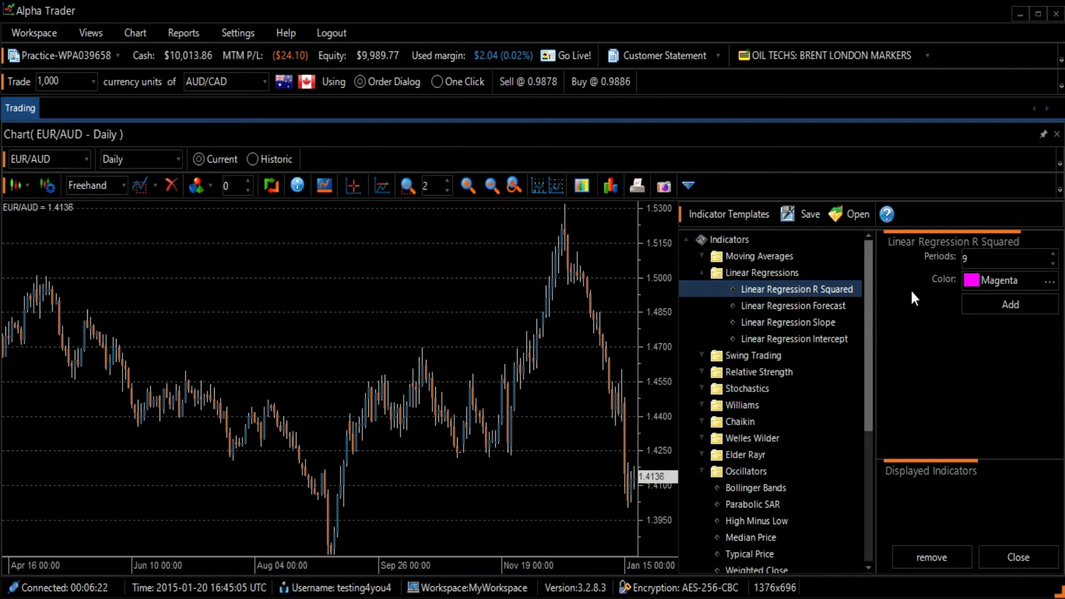
- Change the indicator colour from magenta to teal (29, 231, 209)
left_click(999, 257)
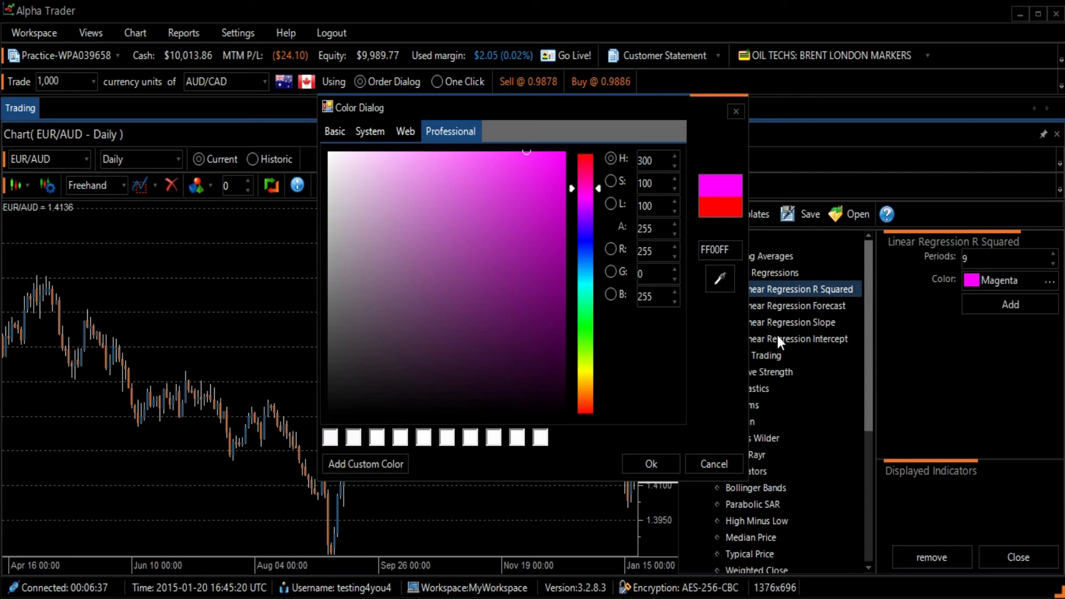
mouse_move(589, 295)
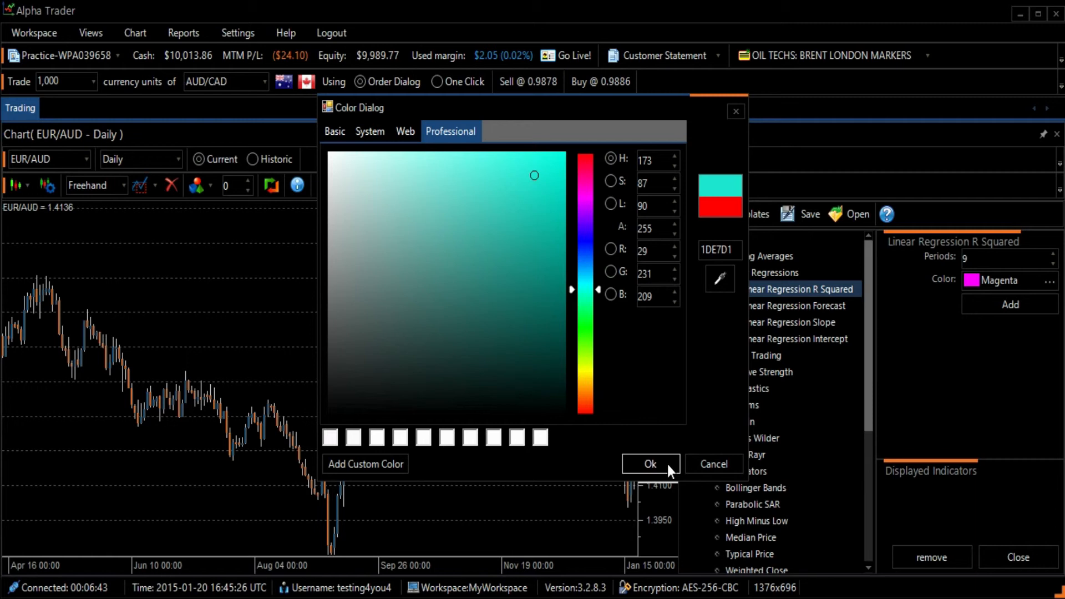
left_click(649, 464)
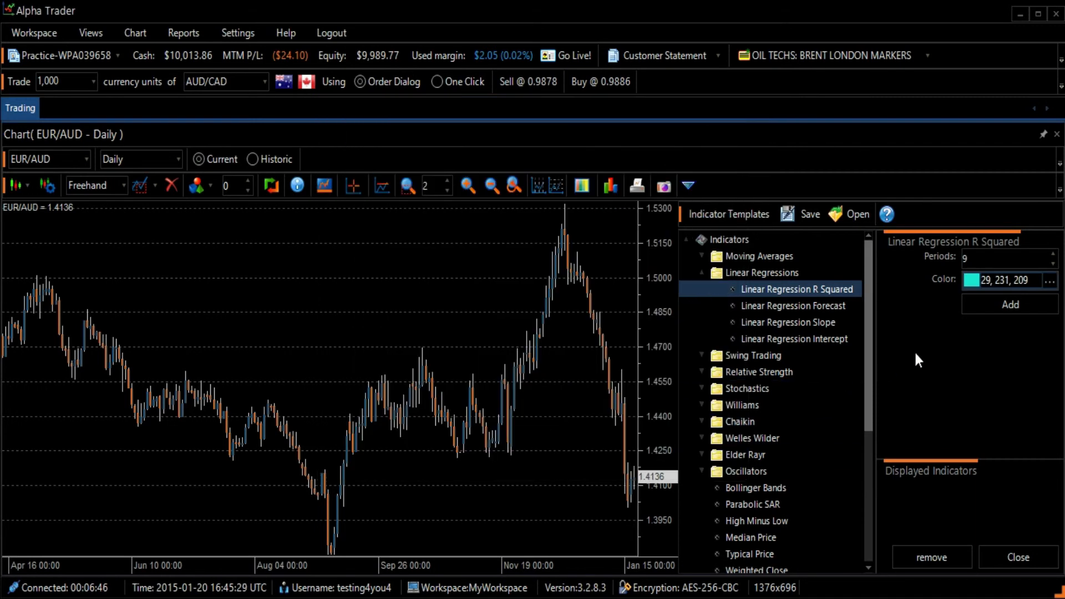
mouse_move(930, 352)
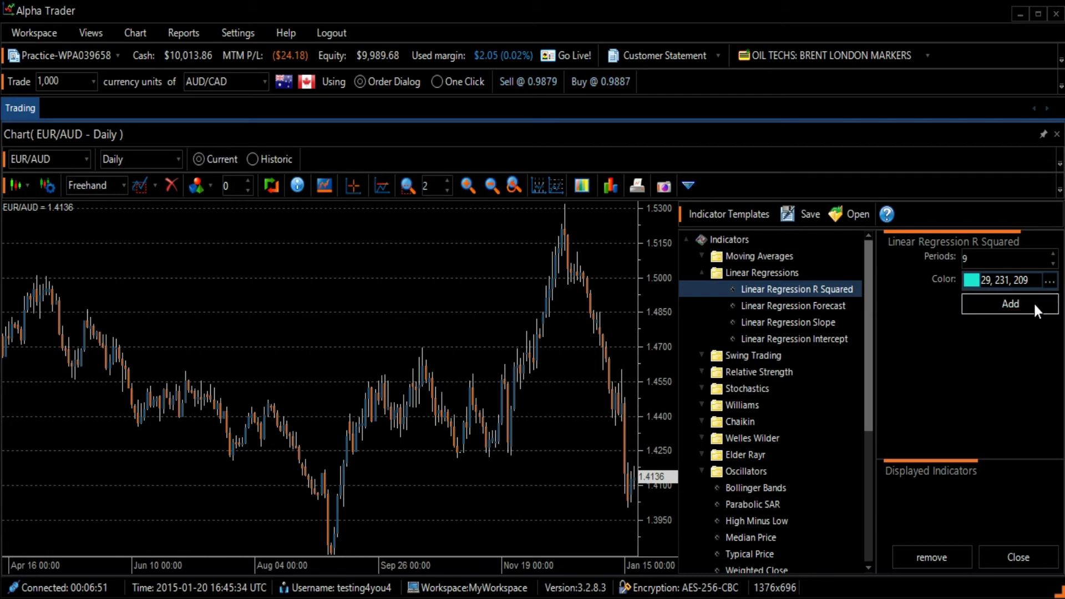
- Add the teal R Squared pane below the chart and close the indicators panel
left_click(1008, 303)
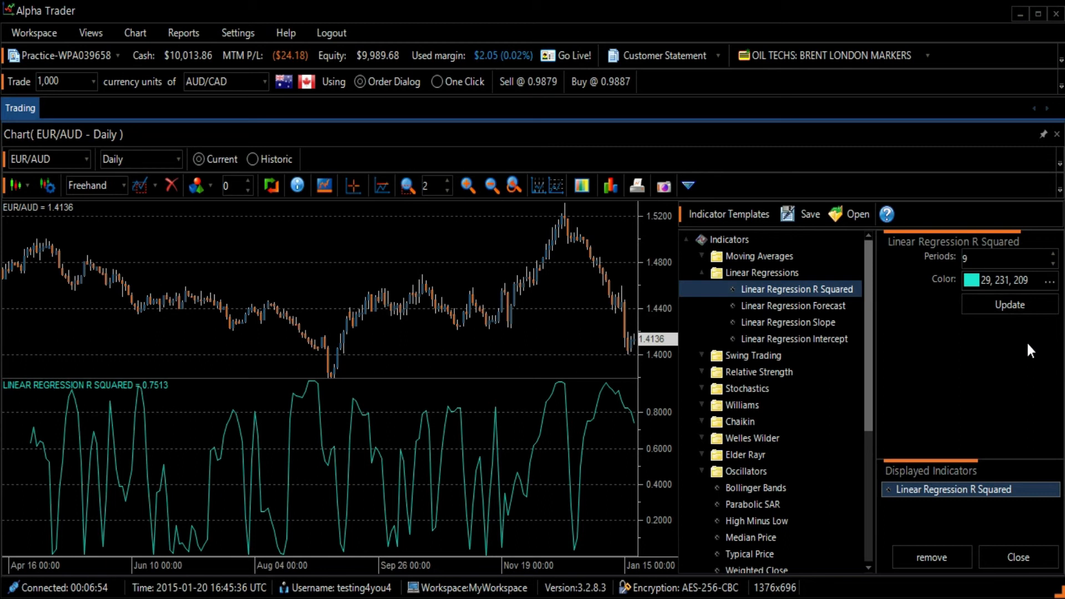
mouse_move(1025, 360)
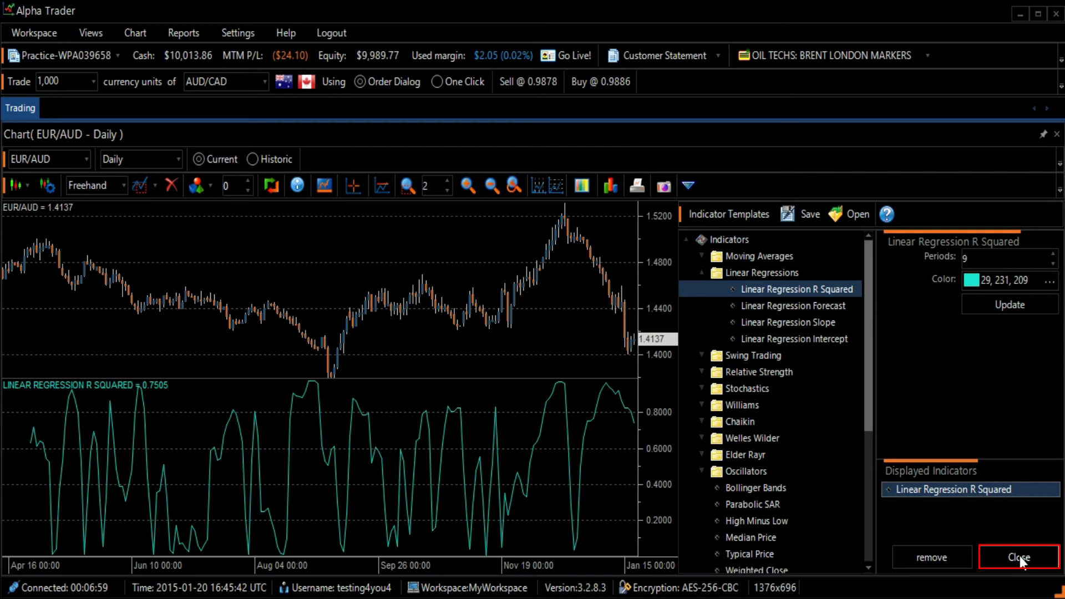
left_click(1017, 557)
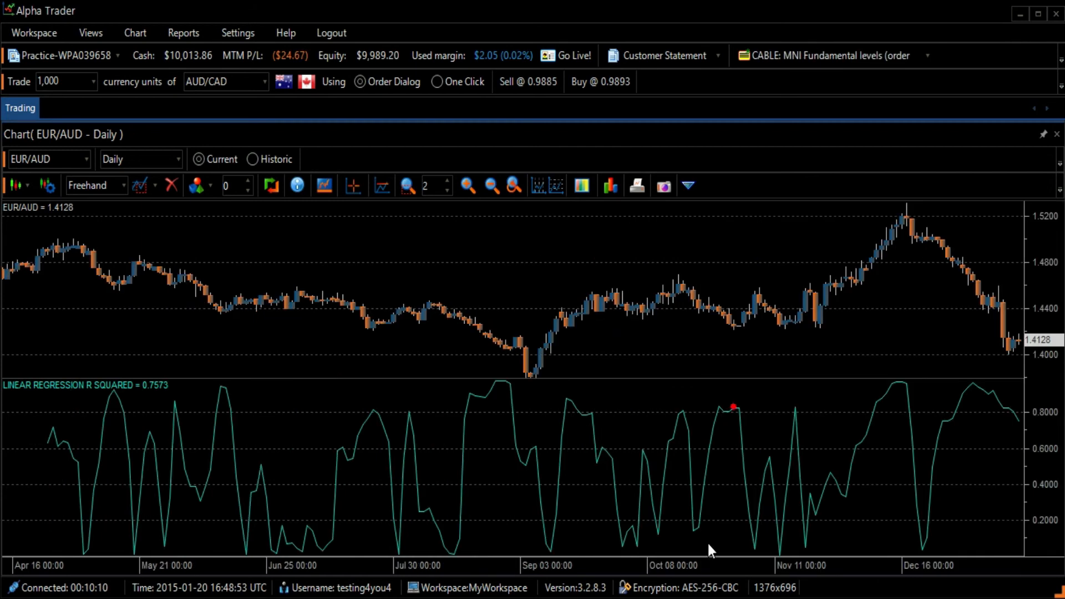
mouse_move(385, 382)
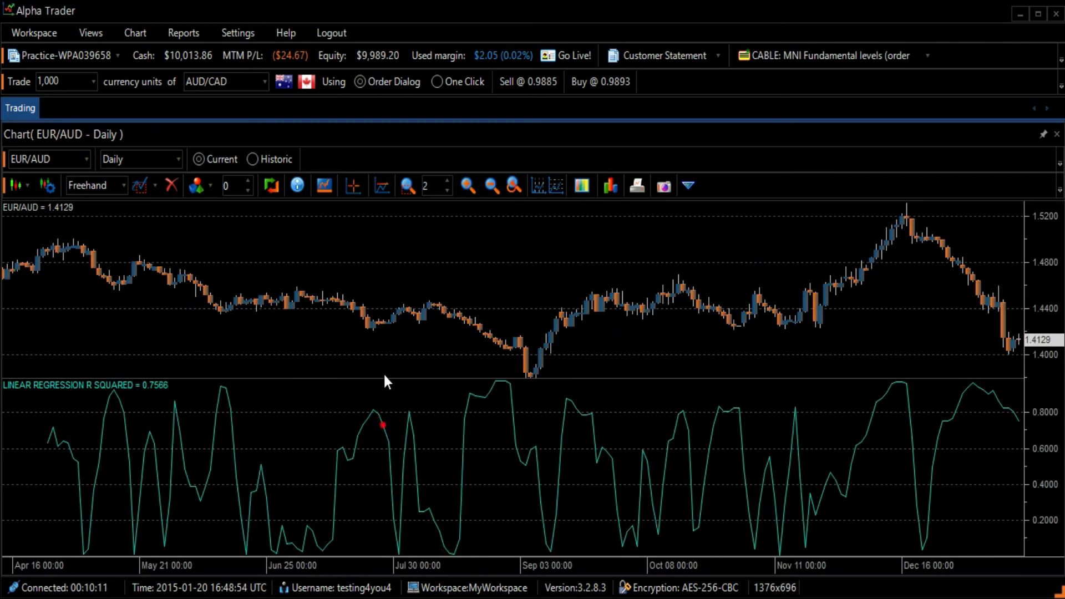